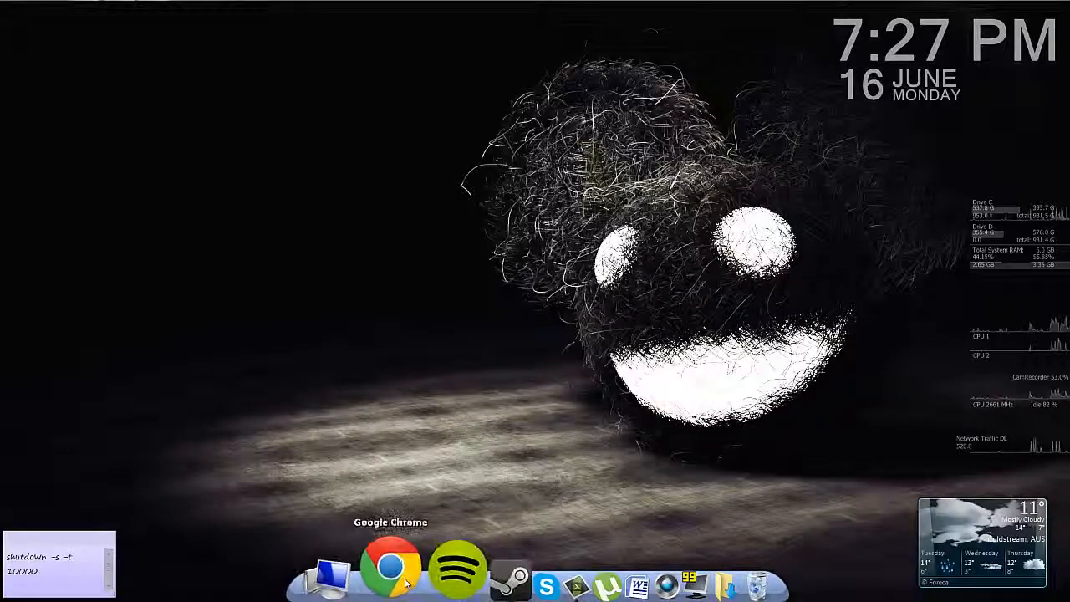
Launch Chrome and search Google for 'how to cook meth', then 'where to pick magic mushrooms melbourne'
left_click(388, 578)
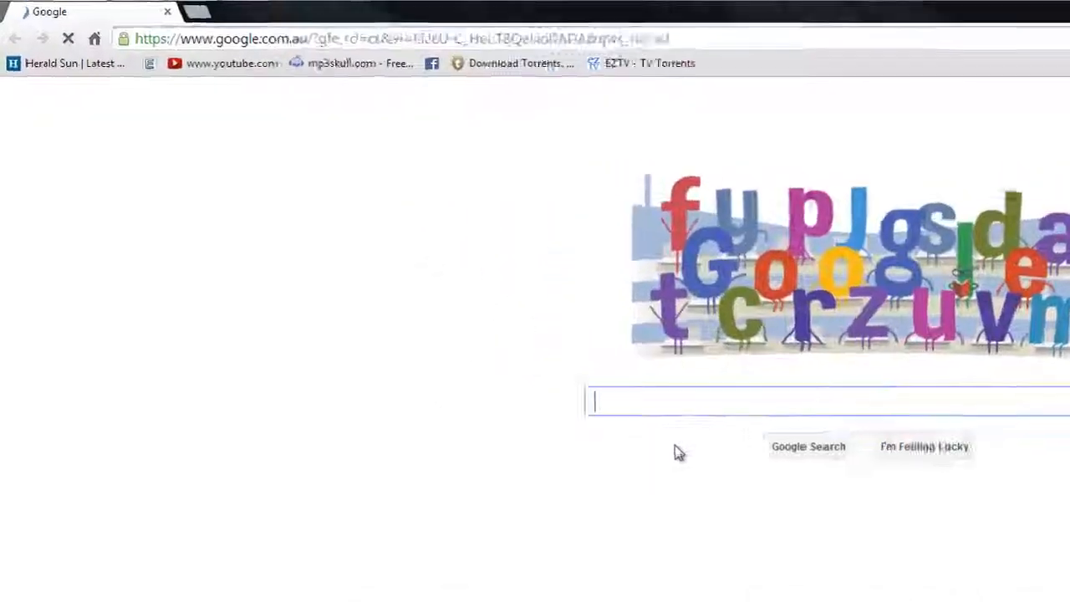
type("how to cook")
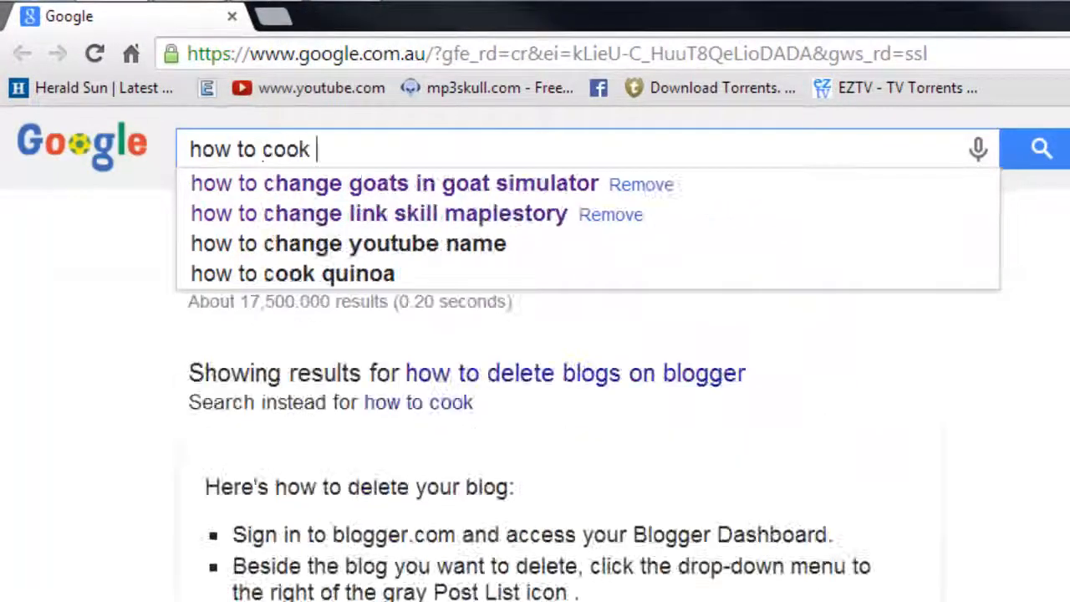
type("meth")
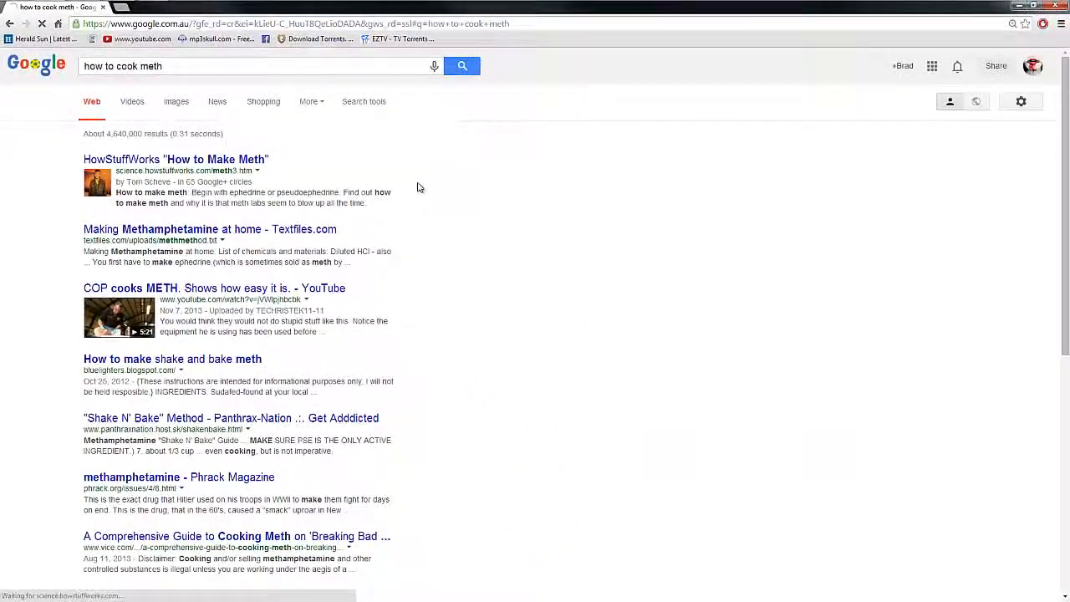
left_click(176, 159)
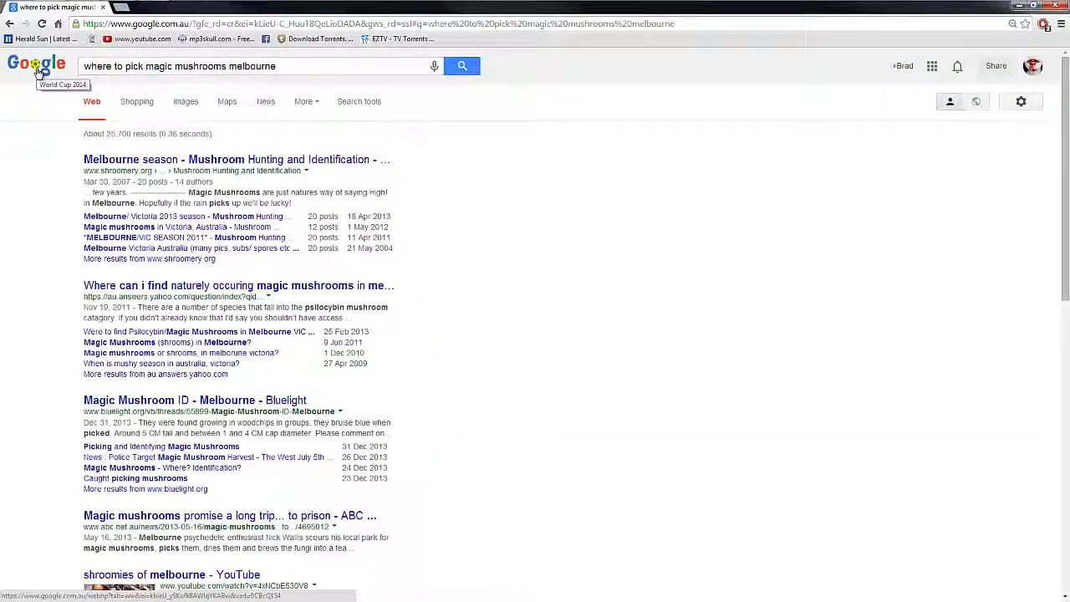
triple_click(186, 67)
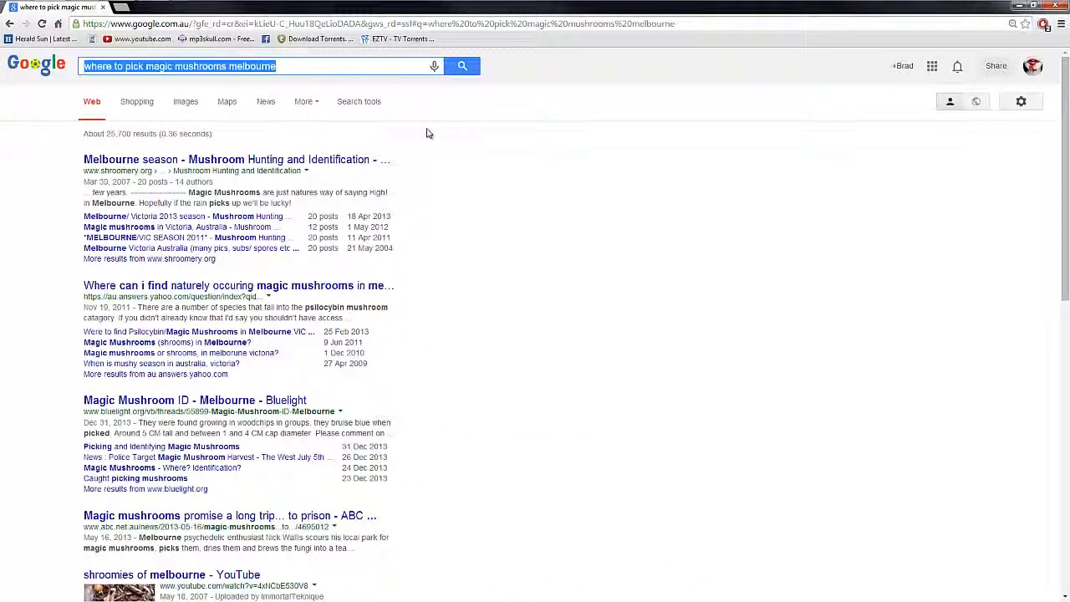
left_click(1055, 26)
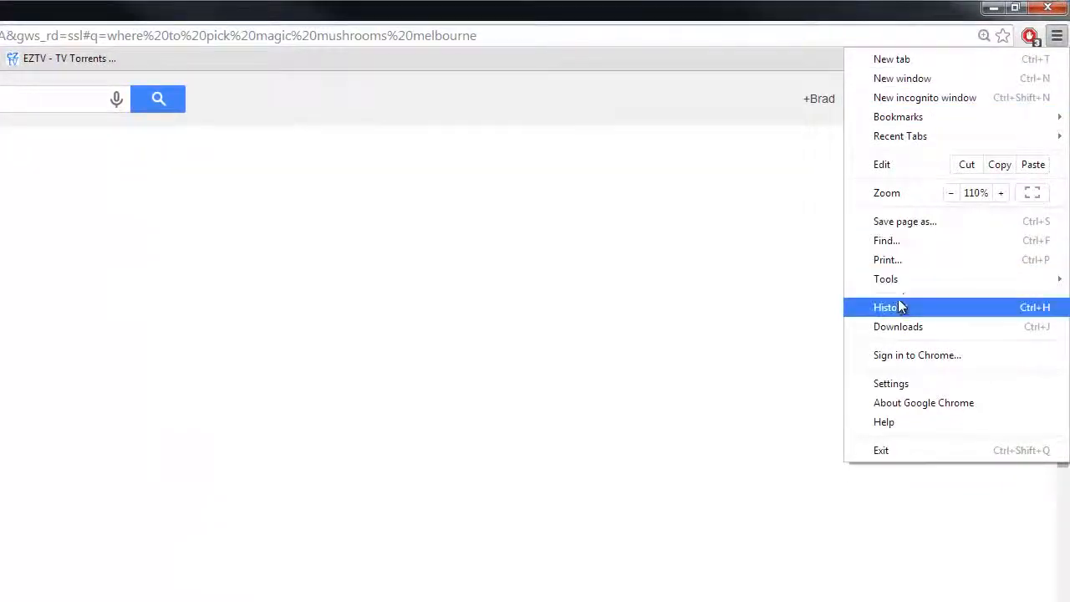
Go to Chrome's browsing history page and bring up the Clear browsing data dialog
left_click(884, 307)
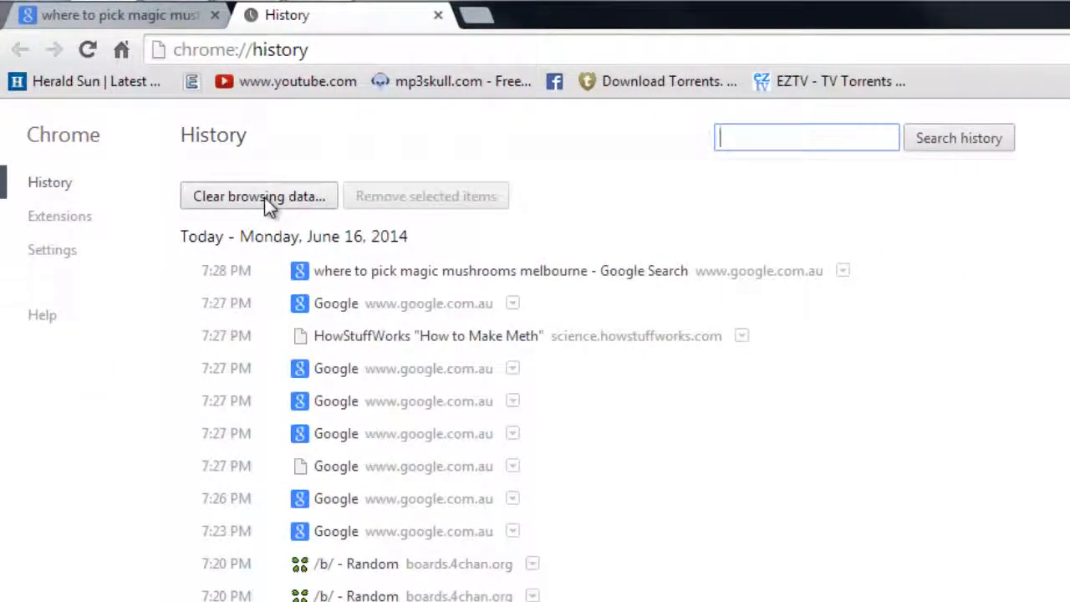
left_click(259, 195)
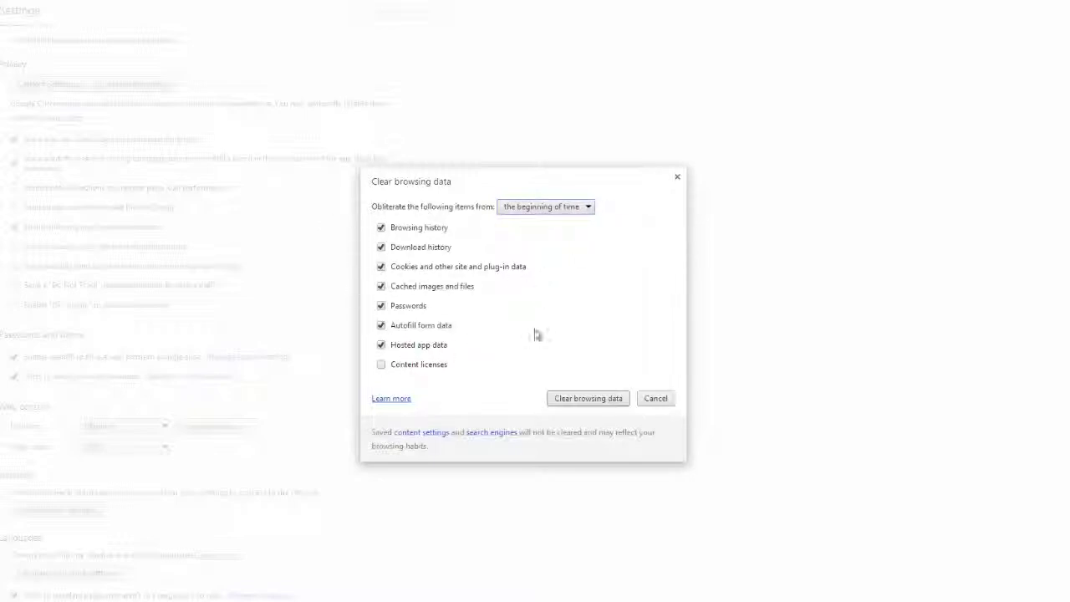
Cancel the dialog, remove the mushroom search and HowStuffWorks meth entries, and reopen Clear browsing data
left_click(655, 398)
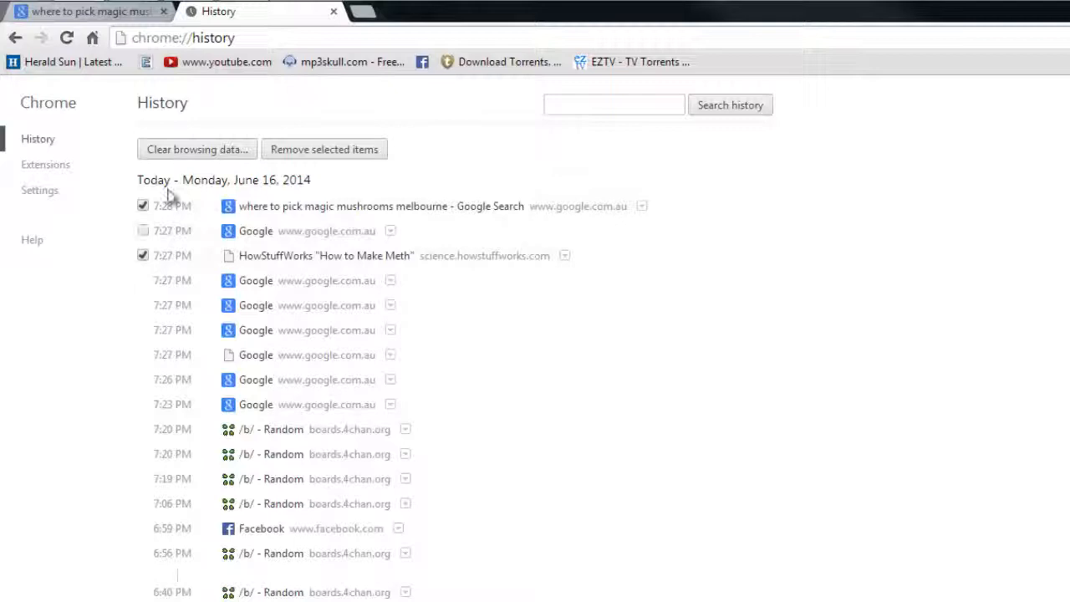
left_click(324, 149)
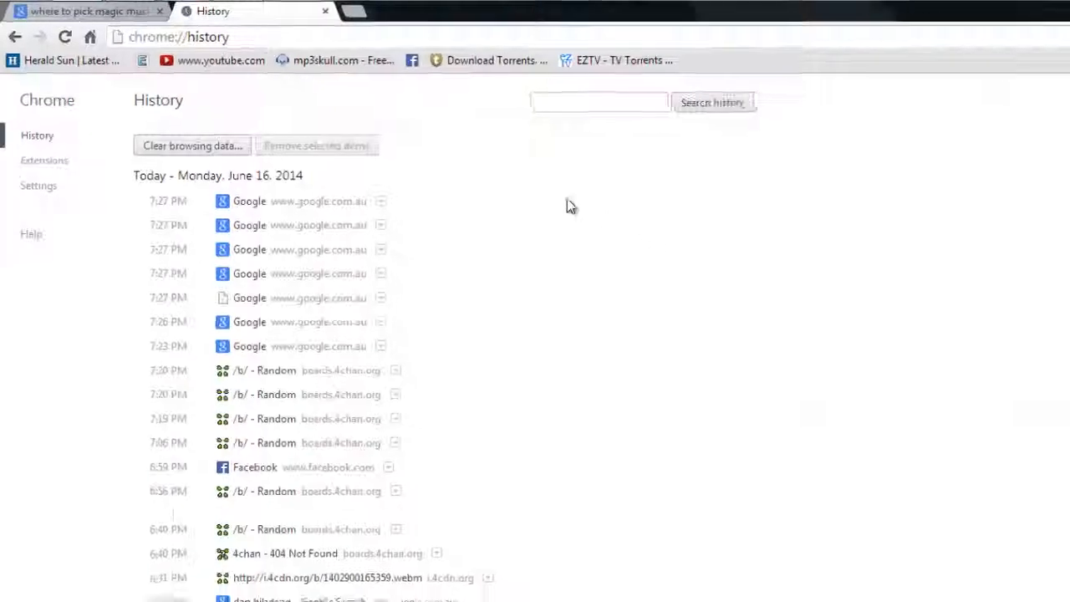
left_click(192, 145)
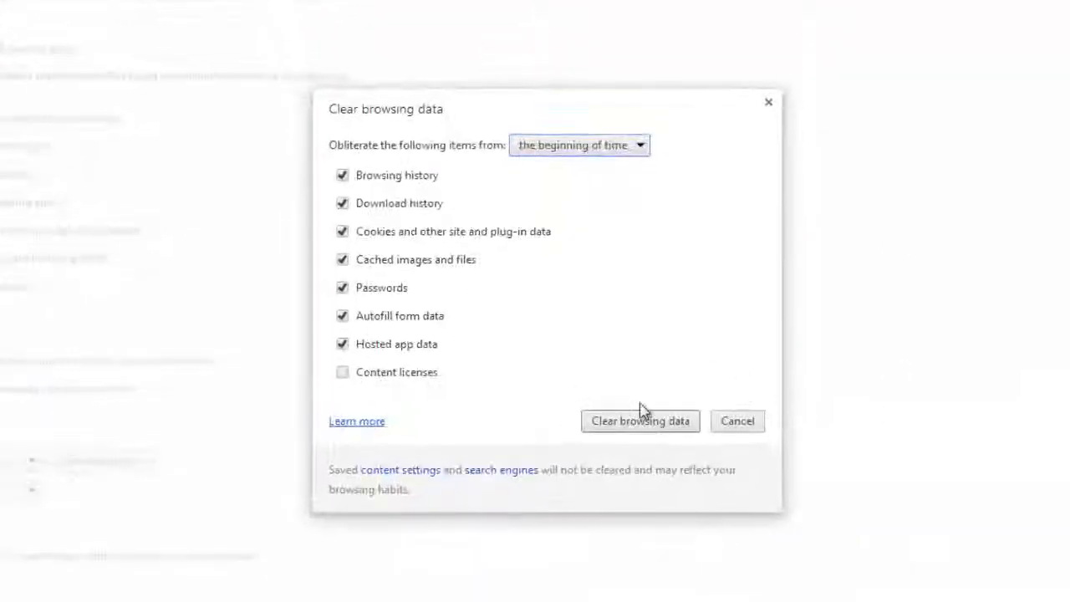
Clear all checked browsing data from the beginning of time
left_click(641, 422)
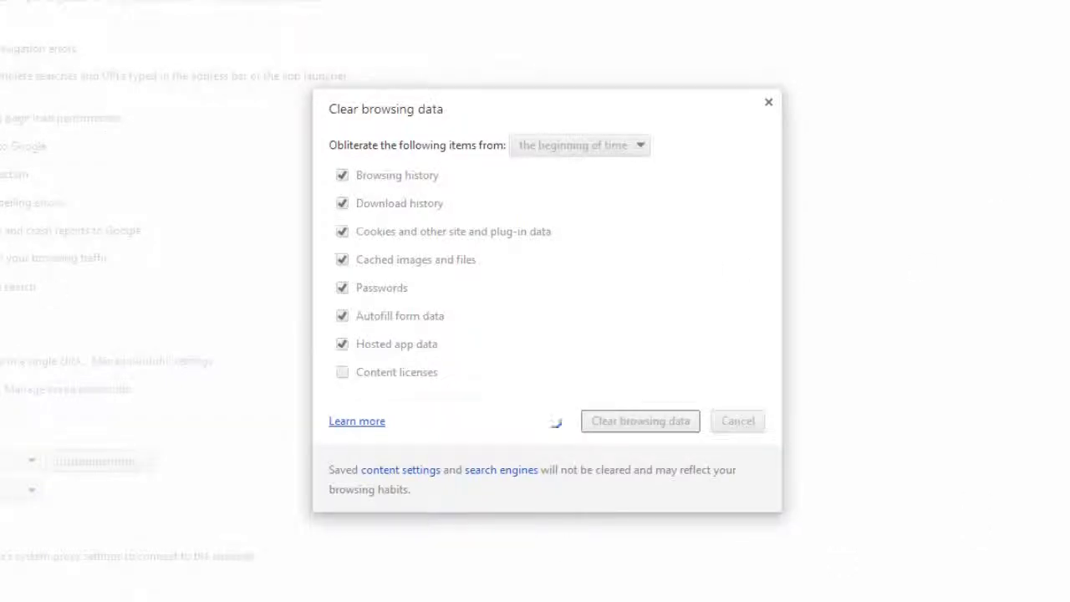
mouse_move(156, 392)
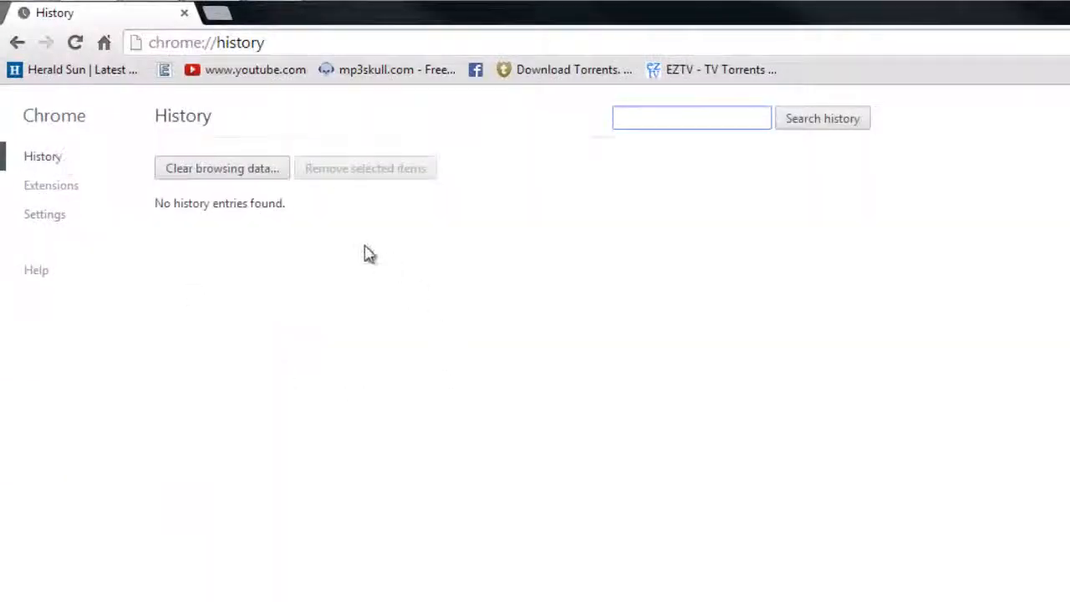
mouse_move(837, 470)
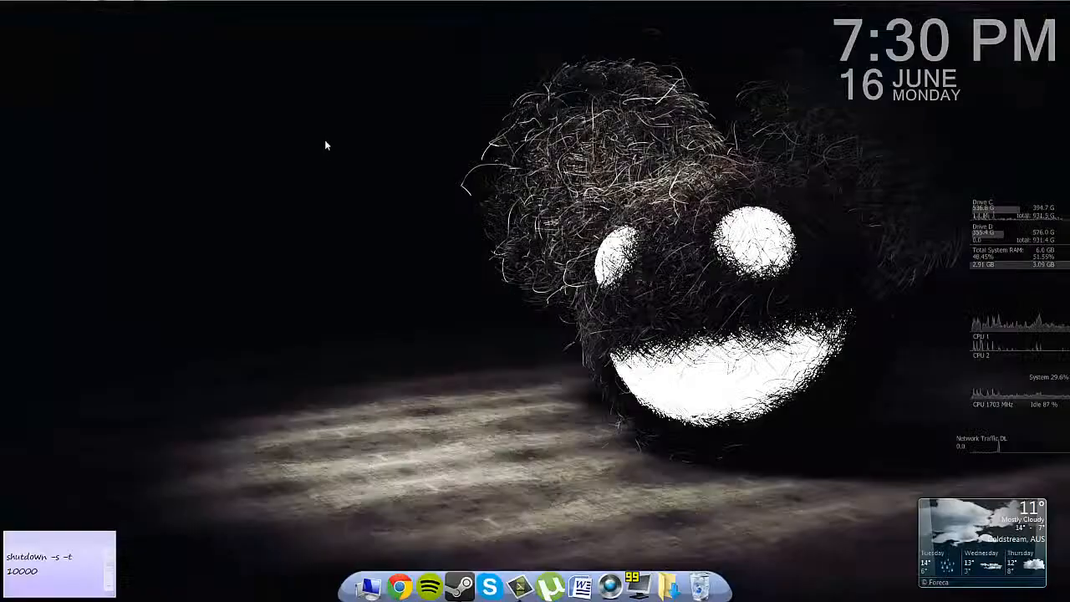
Relaunch Chrome, open an incognito window with Ctrl+Shift+N, then close it
left_click(407, 583)
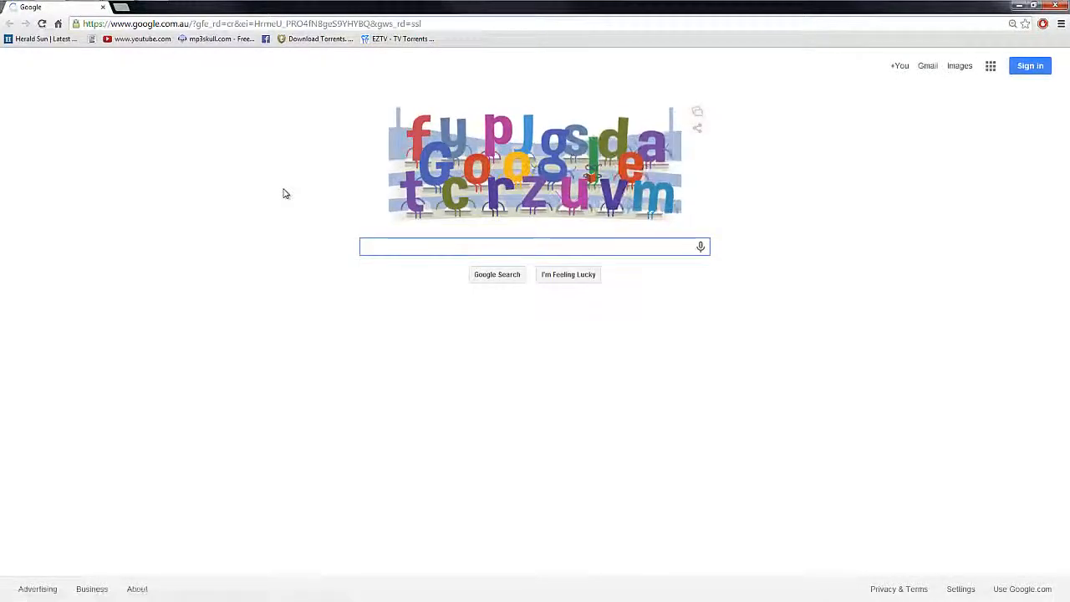
key("ctrl+shift+n")
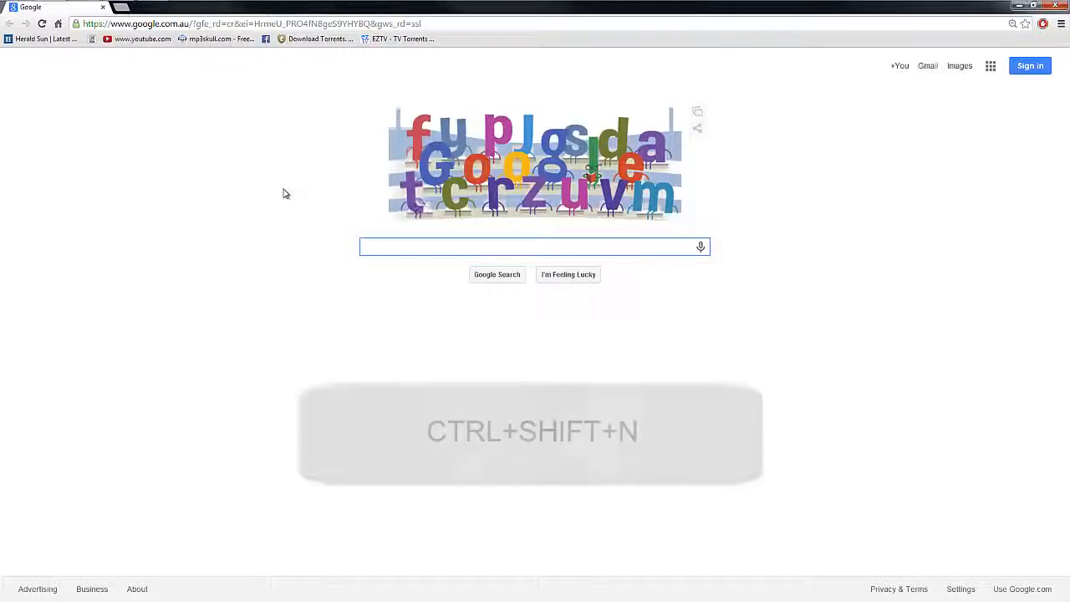
key("ctrl+shift+n")
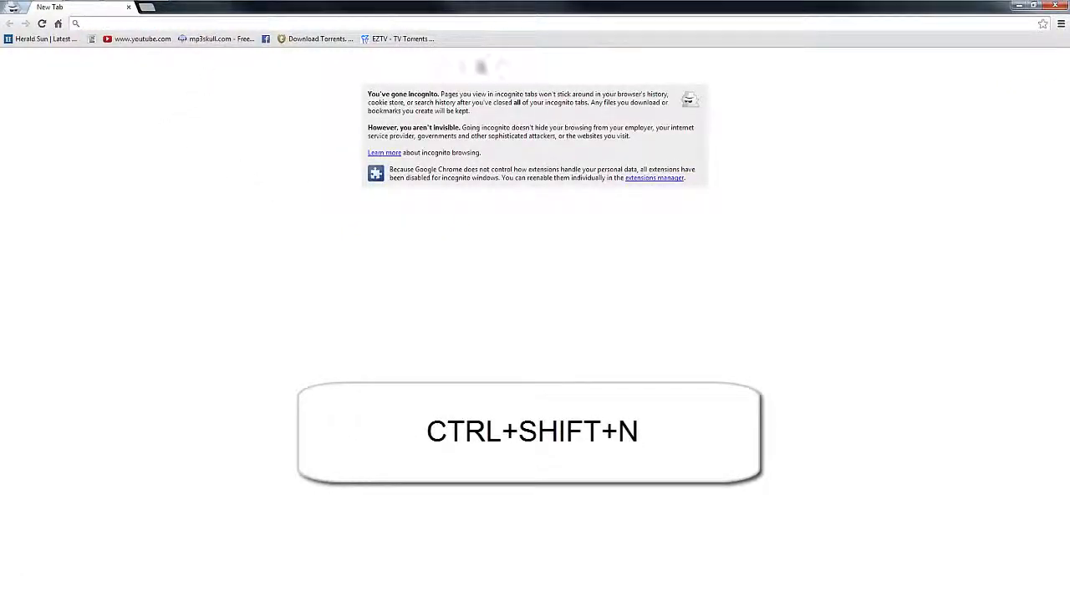
key("ctrl+shift+n")
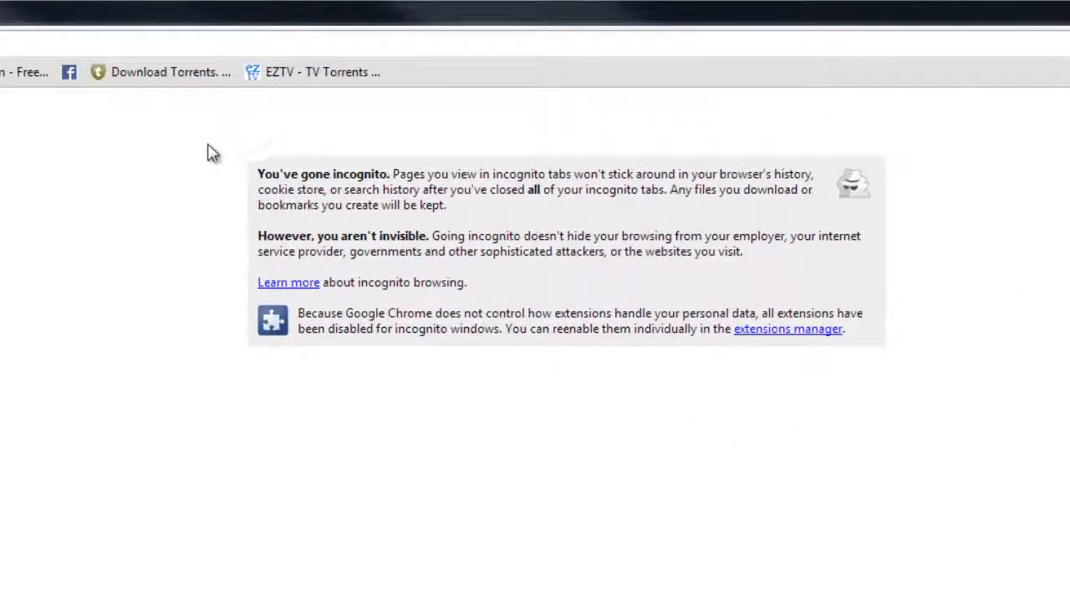
mouse_move(242, 173)
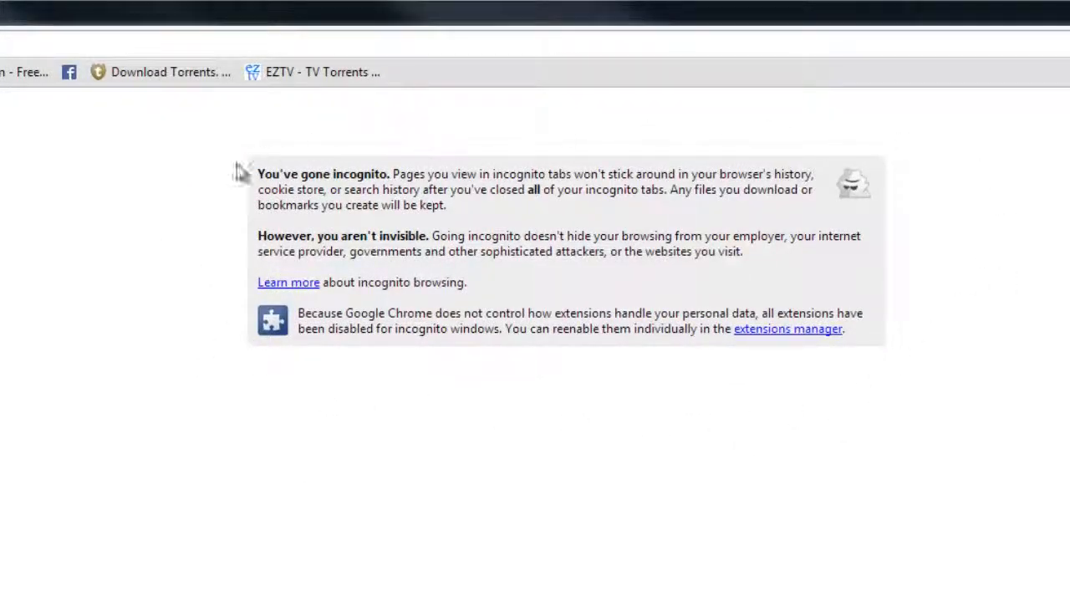
mouse_move(808, 459)
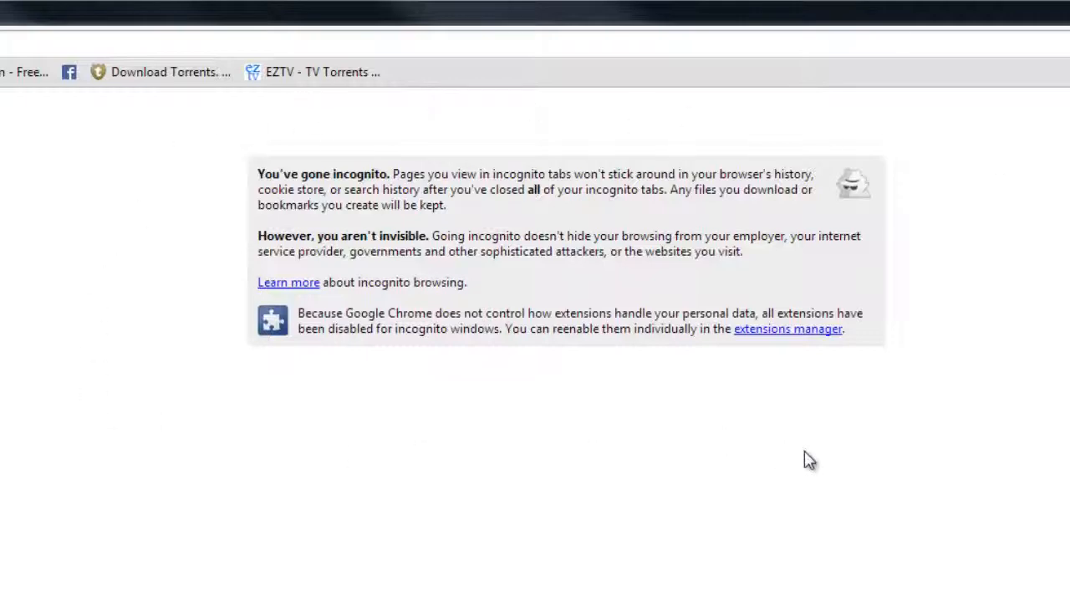
mouse_move(1028, 439)
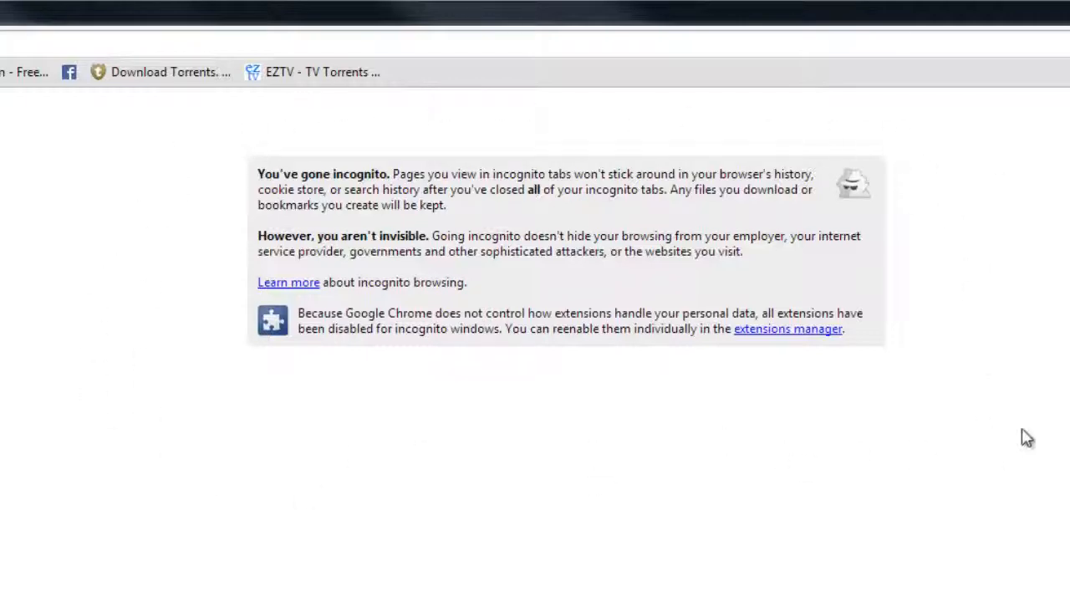
mouse_move(970, 124)
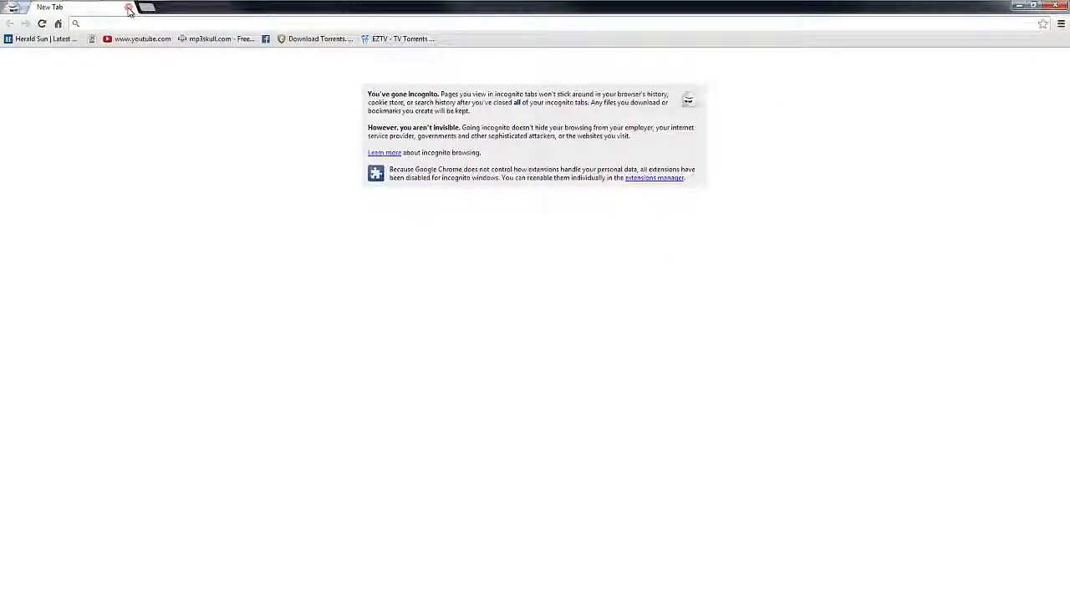
left_click(1061, 22)
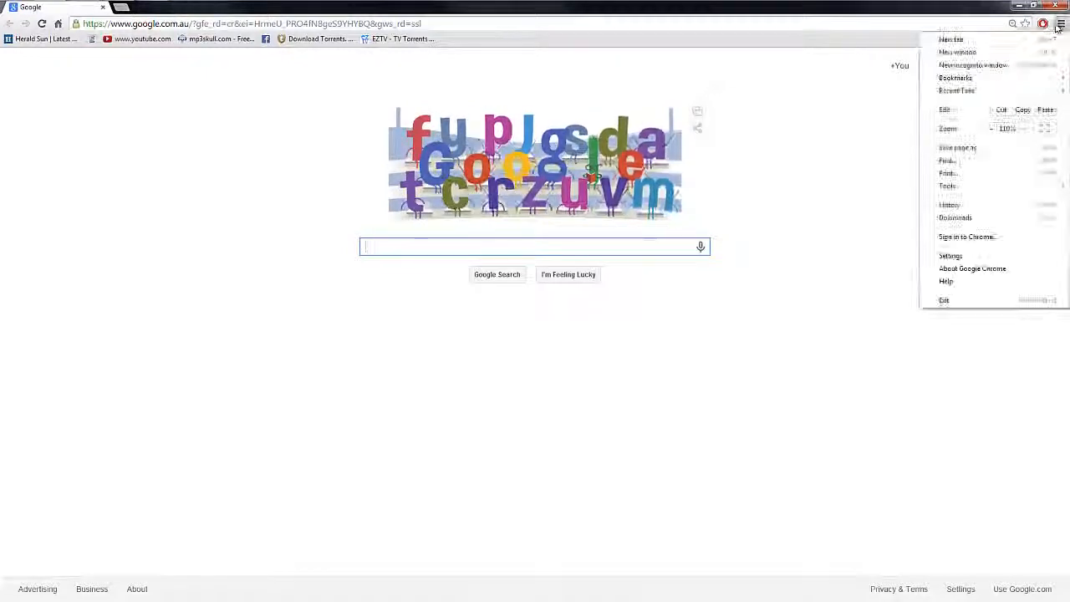